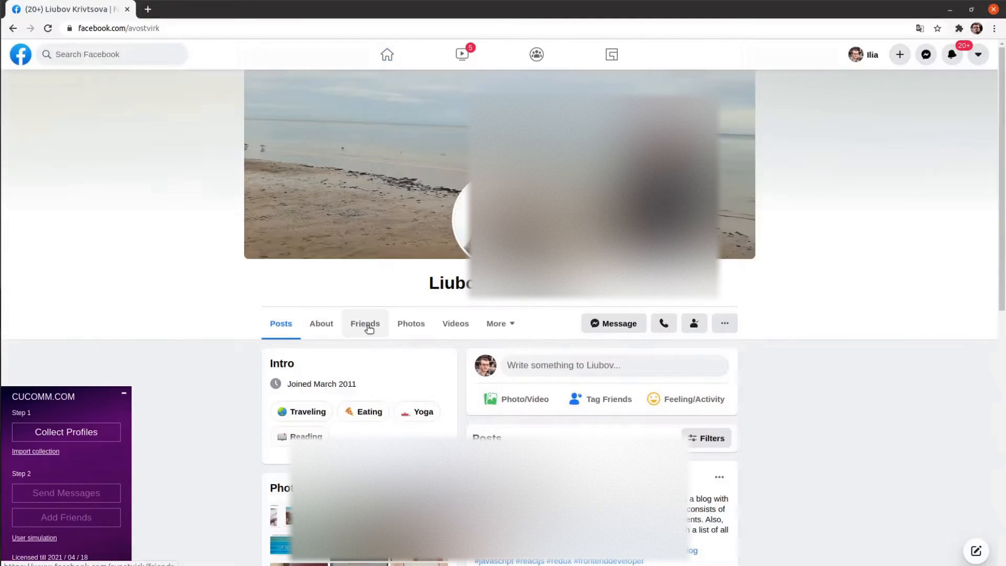
- Show this Facebook profile's Friends list so CUCOMM.COM can gather it
{"action": "left_click", "coordinate": [365, 324]}
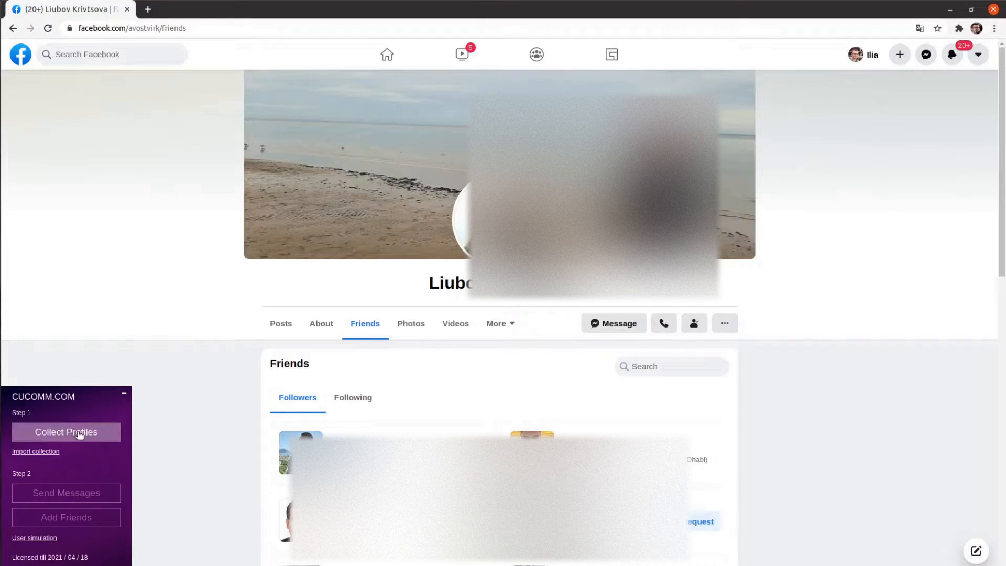
- Collect all 284 friend profiles with the widget and acknowledge the completion alert
{"action": "left_click", "coordinate": [66, 432]}
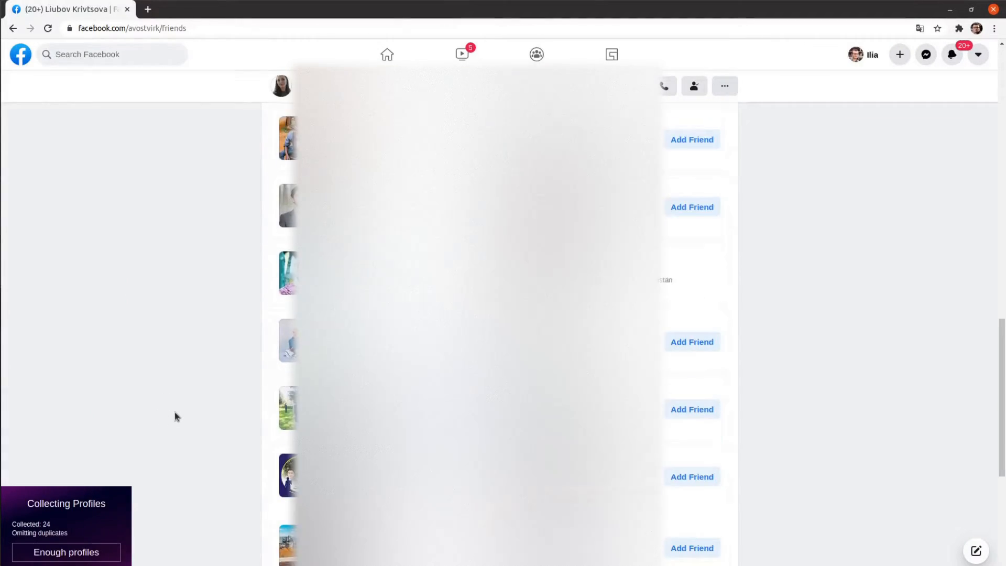
{"action": "scroll", "scroll_direction": "down", "scroll_amount": 3}
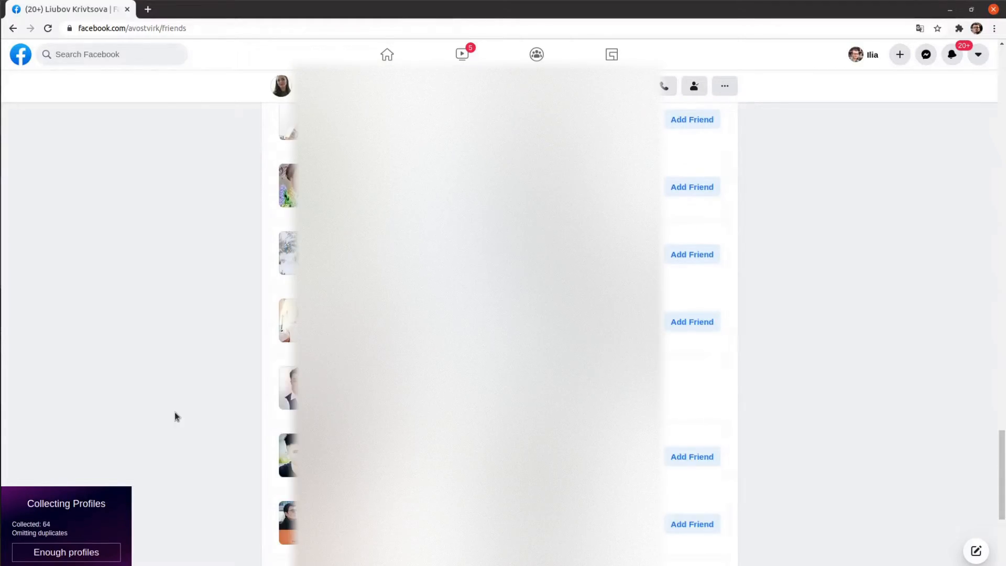
{"action": "scroll", "scroll_direction": "down", "scroll_amount": 3}
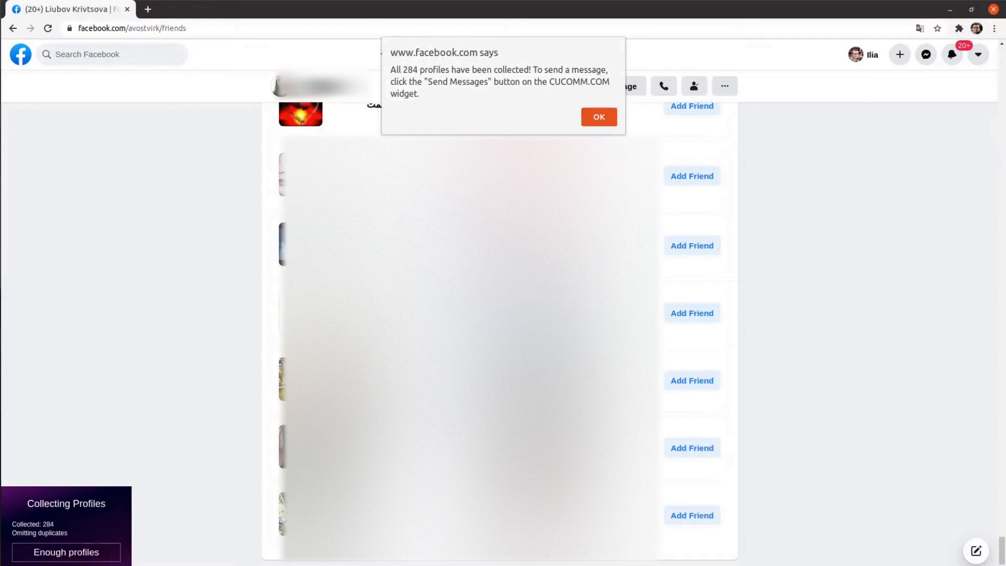
{"action": "left_click", "coordinate": [598, 116]}
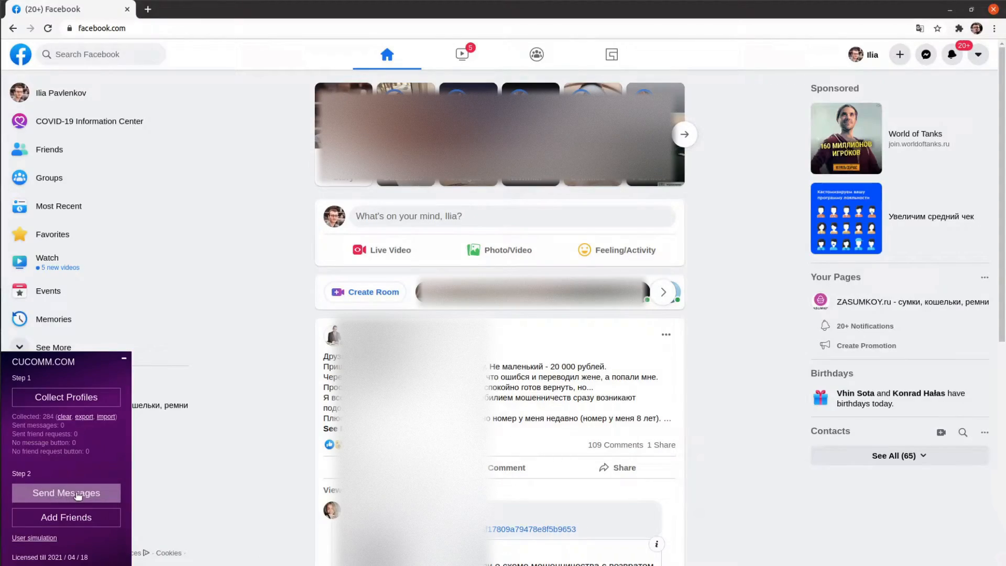
- Send the 'Hello [first_name]! How are you?' greeting to collected profiles with 'add to friends' off
{"action": "left_click", "coordinate": [65, 493]}
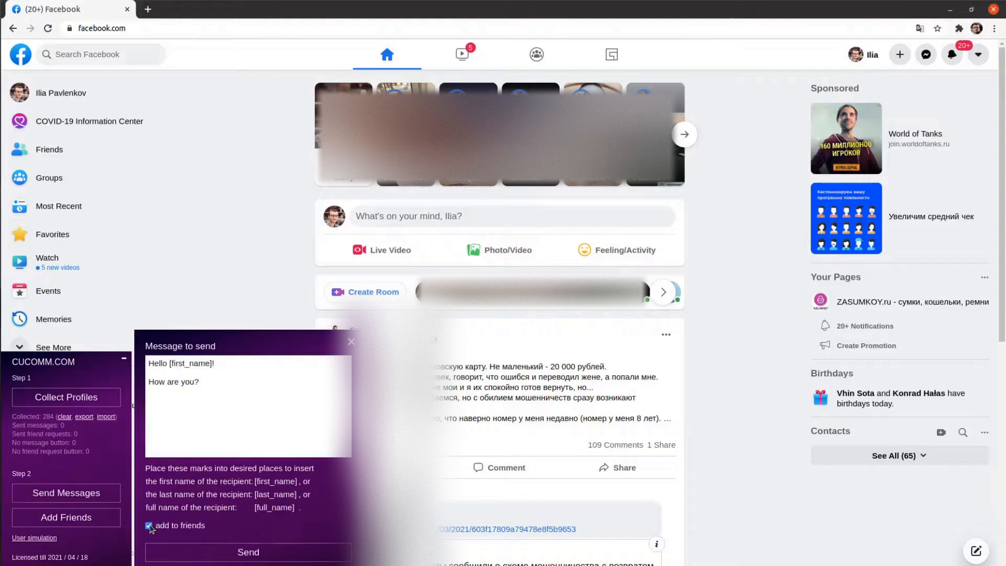
{"action": "left_click", "coordinate": [148, 525]}
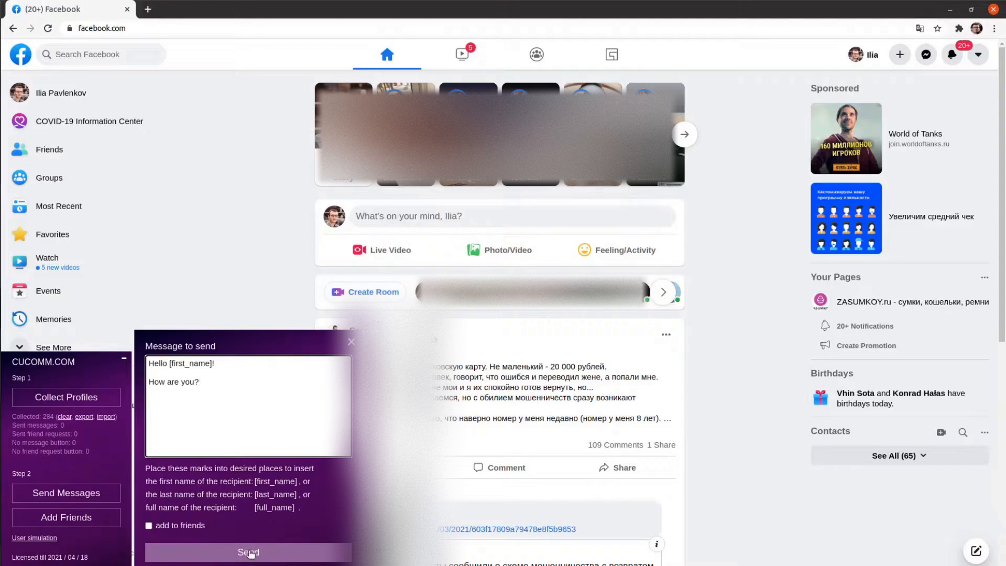
{"action": "left_click", "coordinate": [248, 552]}
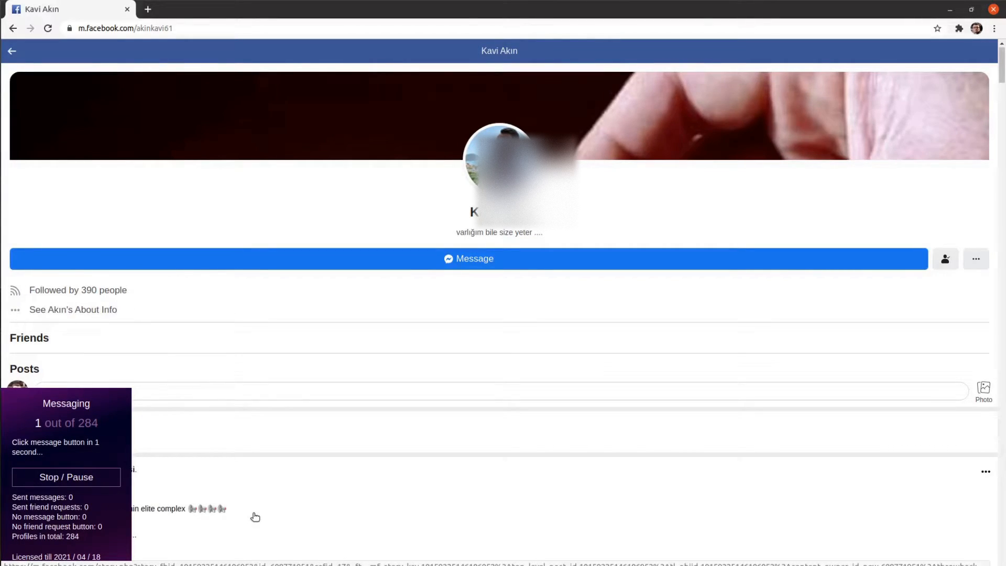
- Let greetings reach 2 of 284 profiles, then stop the messaging run
{"action": "left_click", "coordinate": [469, 259]}
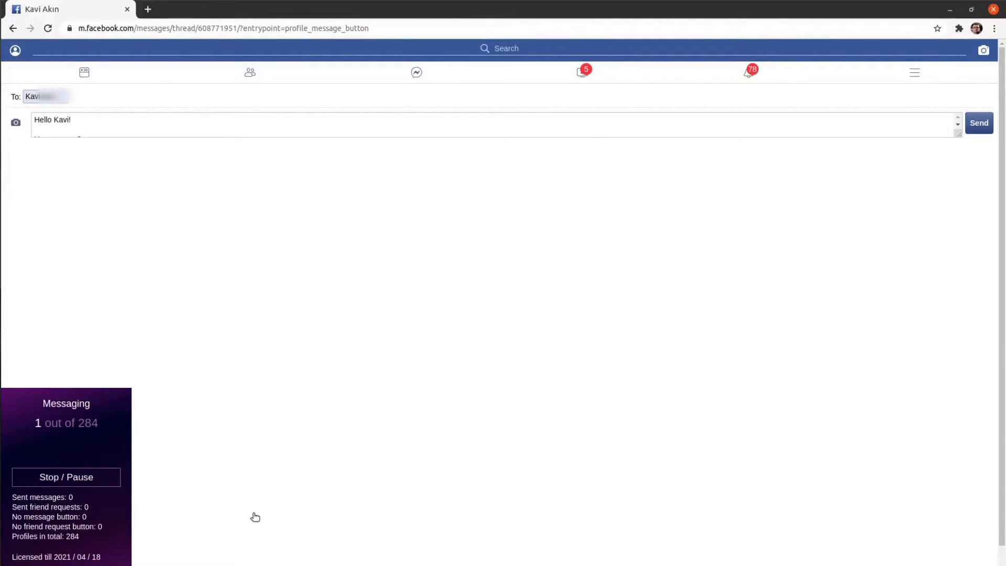
{"action": "left_click", "coordinate": [978, 122]}
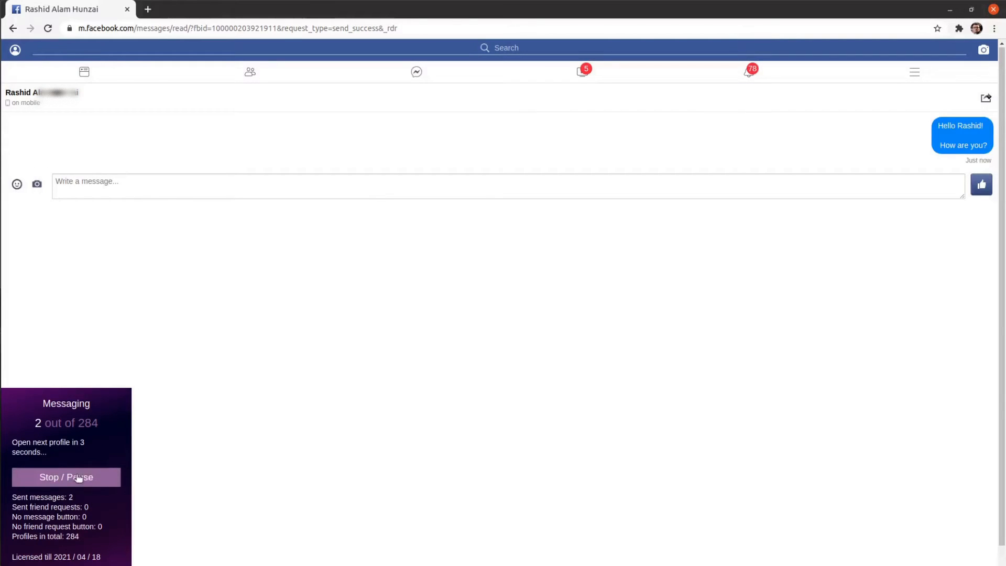
{"action": "left_click", "coordinate": [66, 477]}
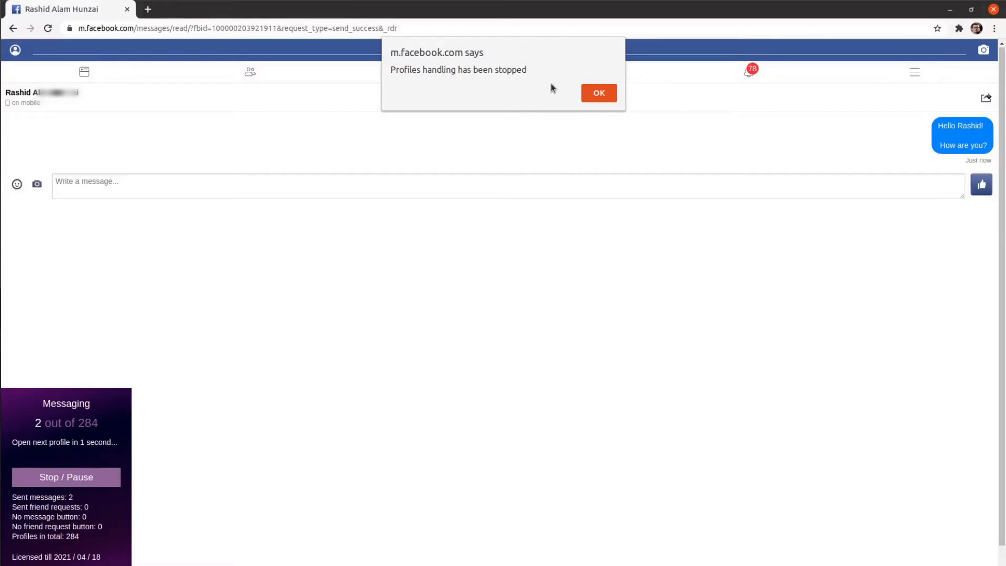
- Acknowledge the 'Profiles handling has been stopped' notice, returning to the panel showing 2 sent
{"action": "left_click", "coordinate": [598, 92]}
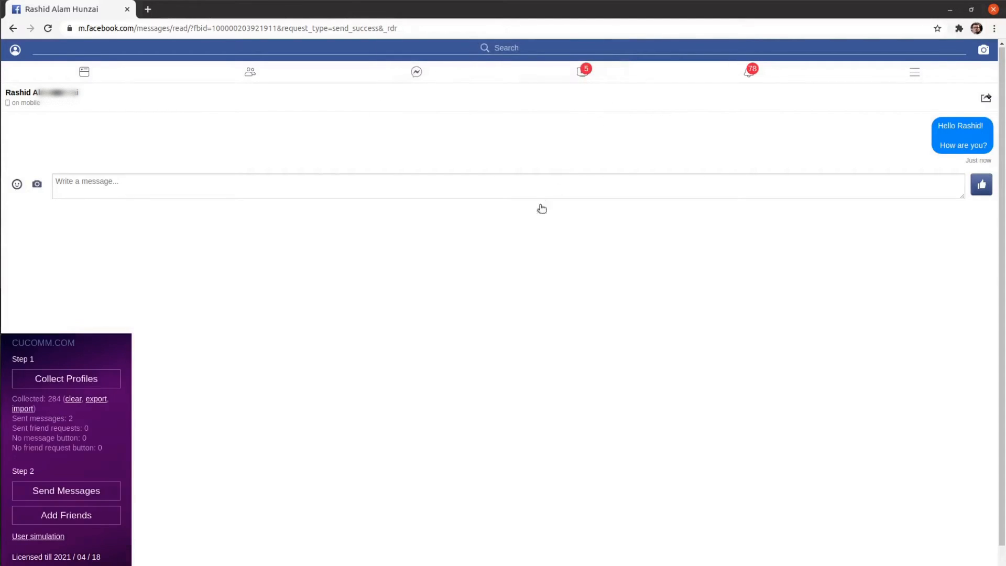